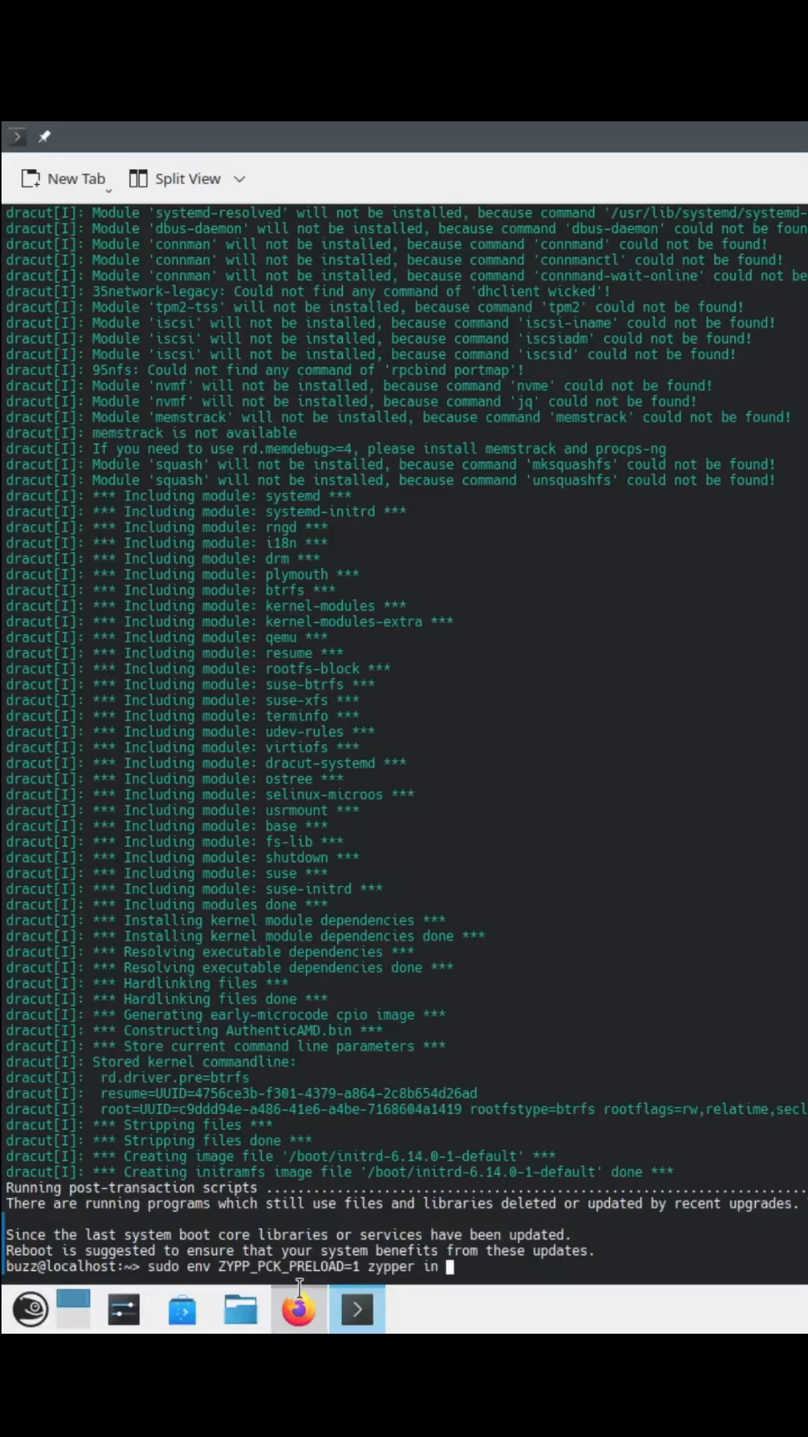
pyautogui.write('steam')
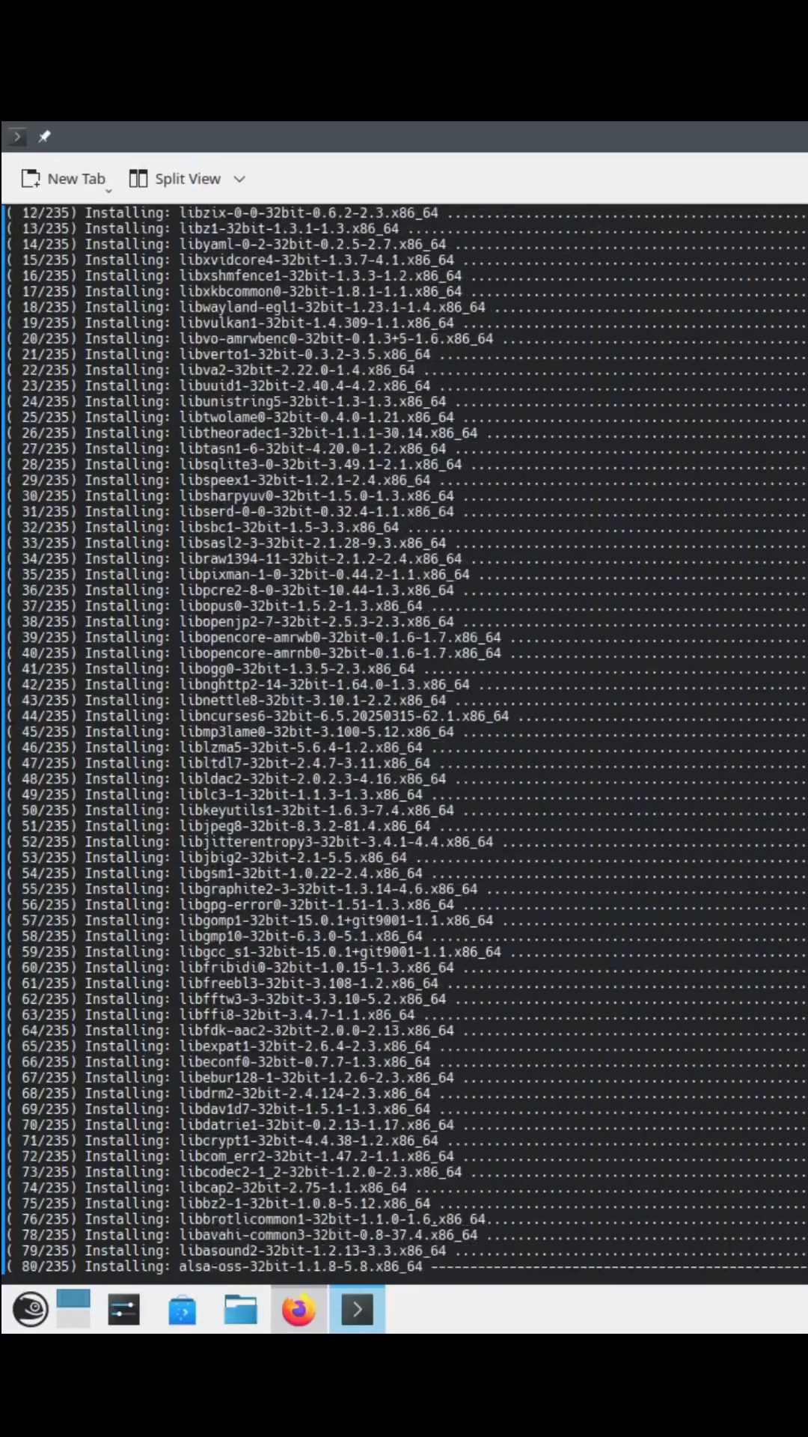
pyautogui.scroll(-3)
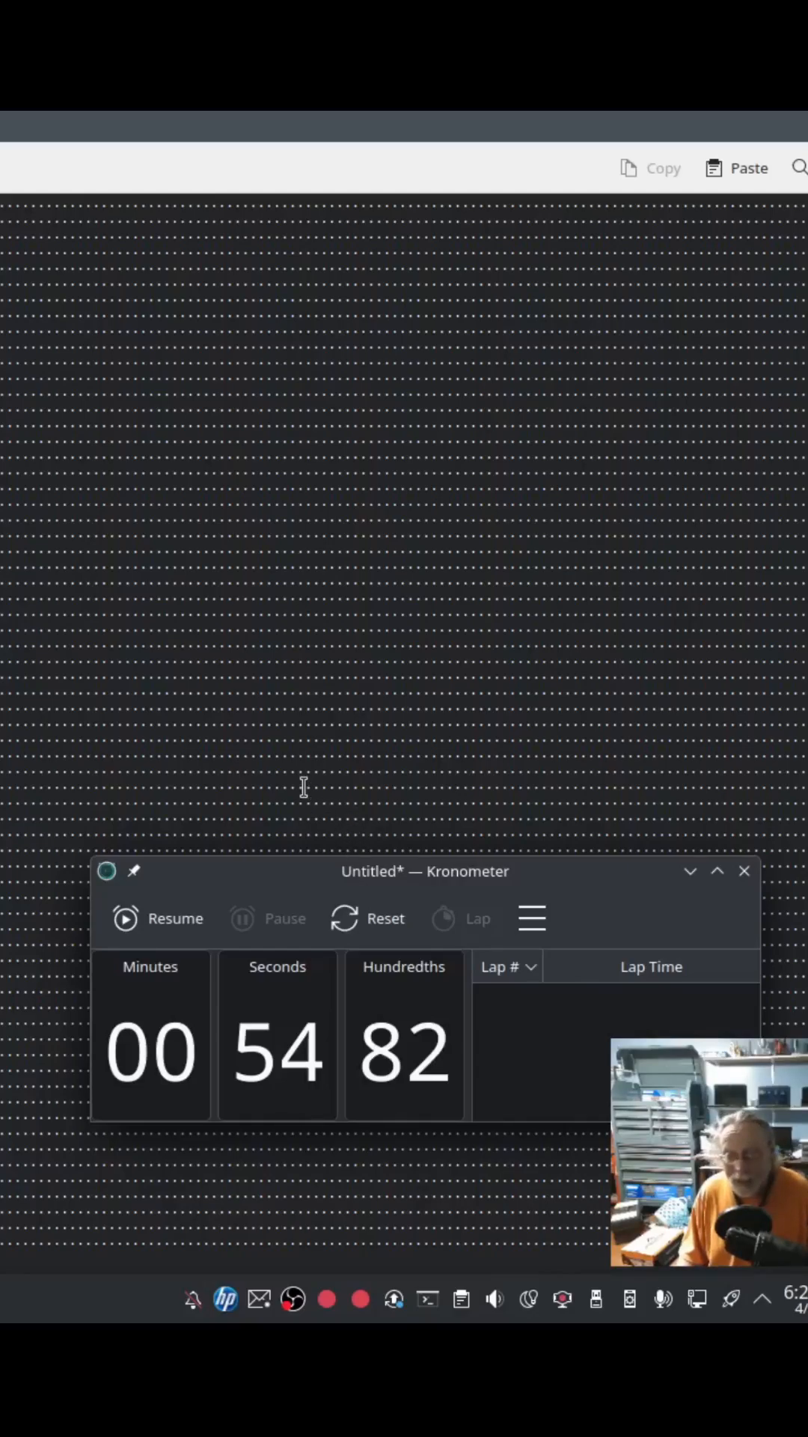
pyautogui.moveTo(291, 768)
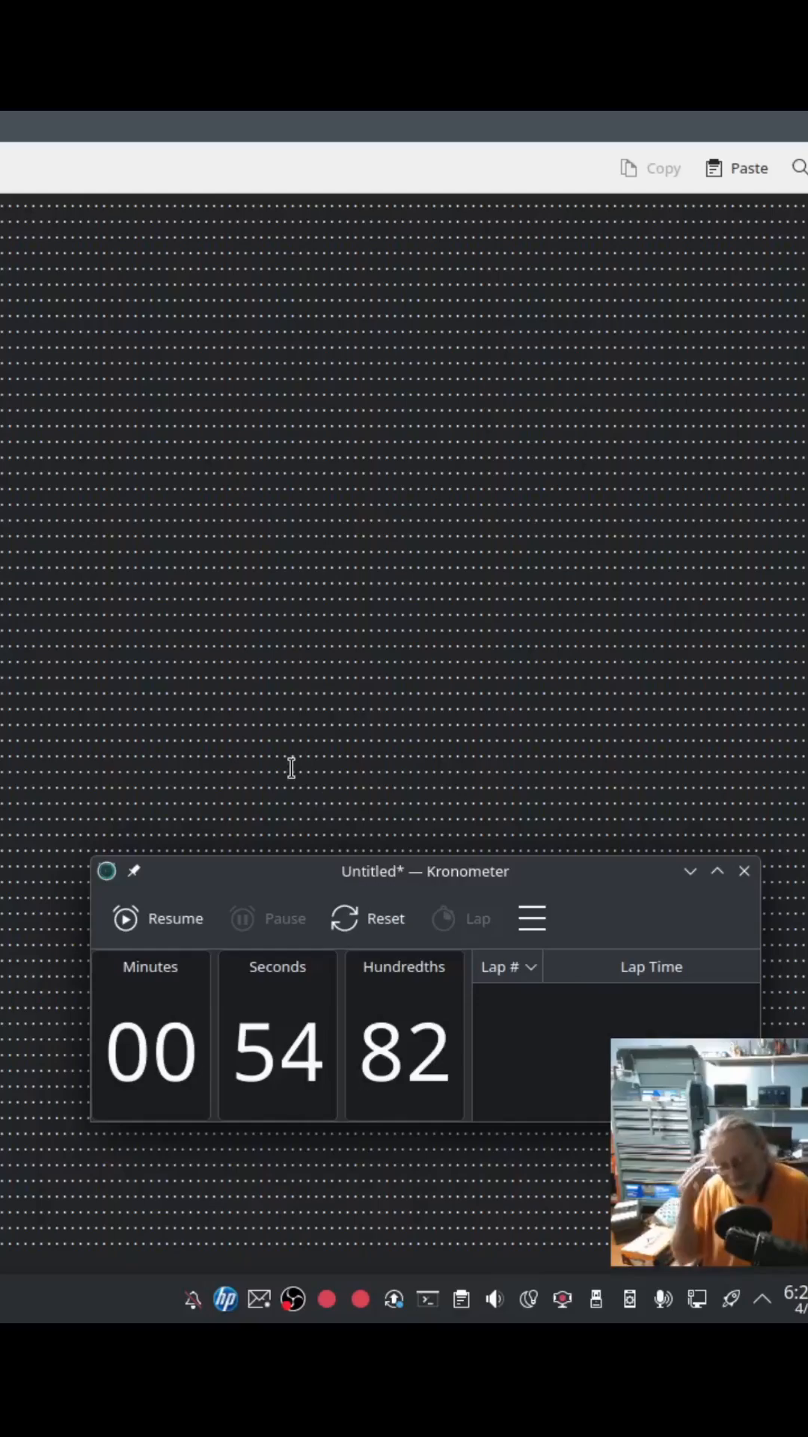